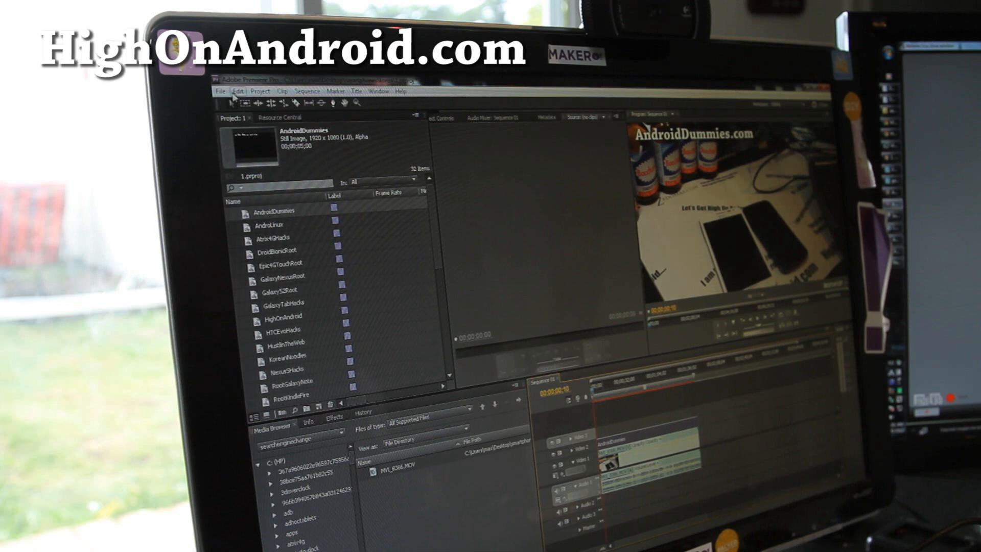
# Save the logo-overlay project, then open Export Settings for the sequence
pyautogui.click(221, 91)
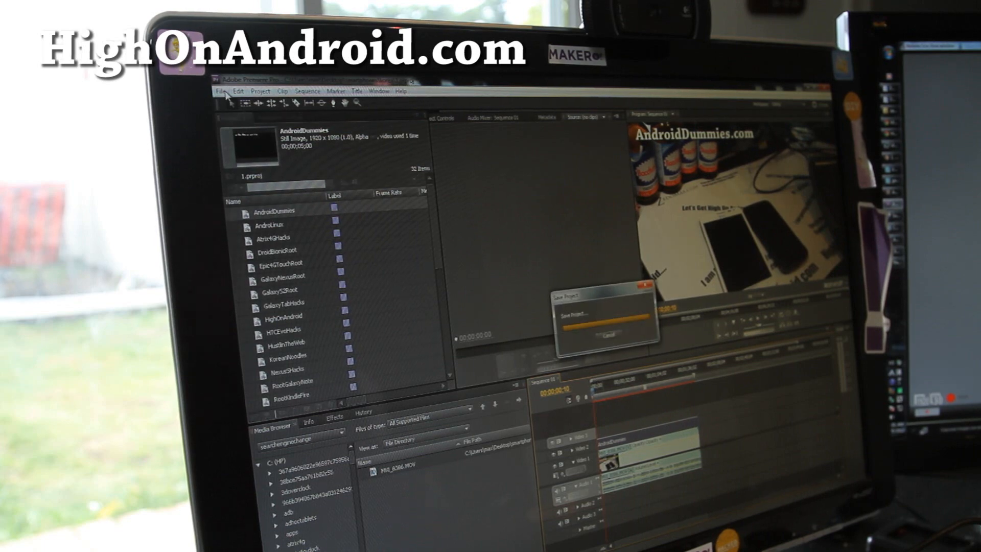
pyautogui.click(221, 92)
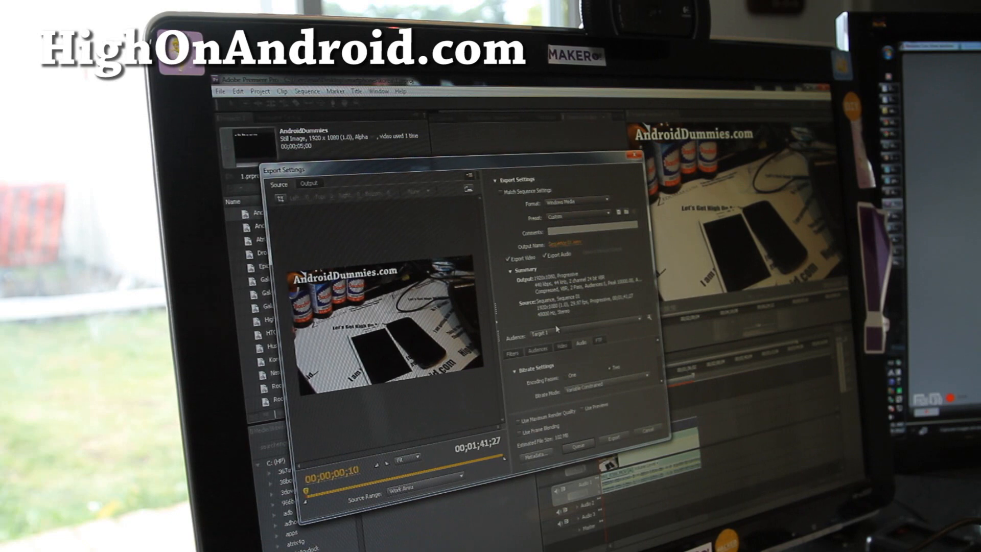
pyautogui.click(560, 349)
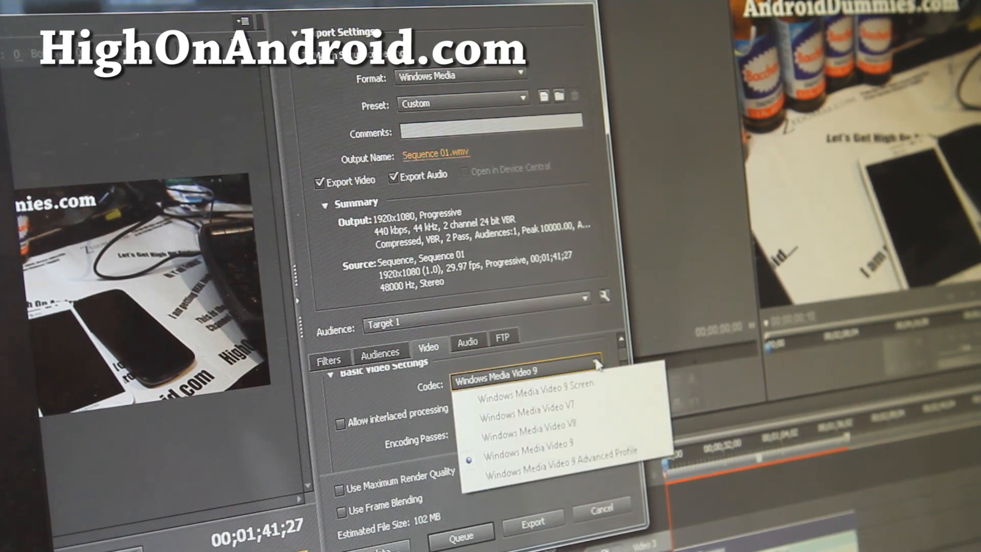
pyautogui.click(523, 458)
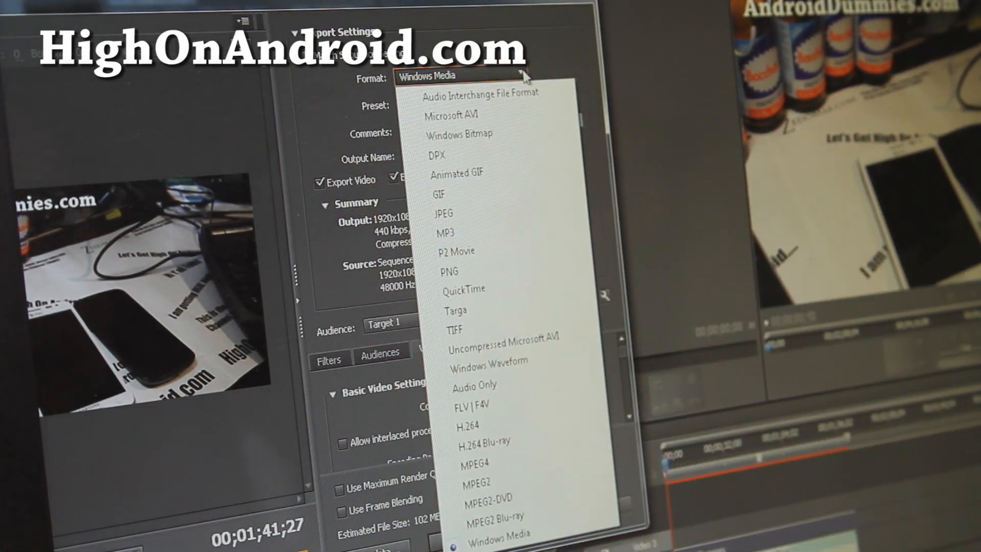
pyautogui.click(501, 539)
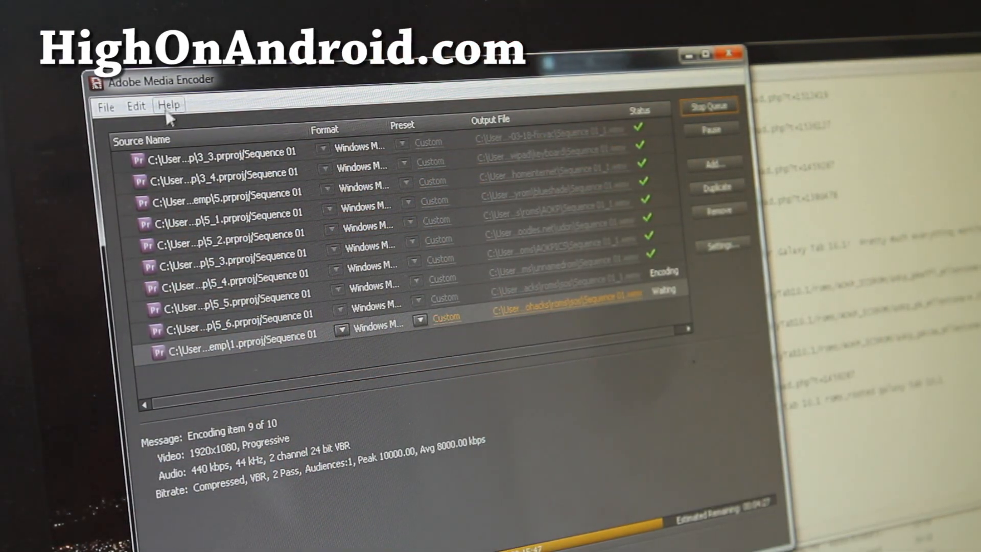
pyautogui.click(135, 106)
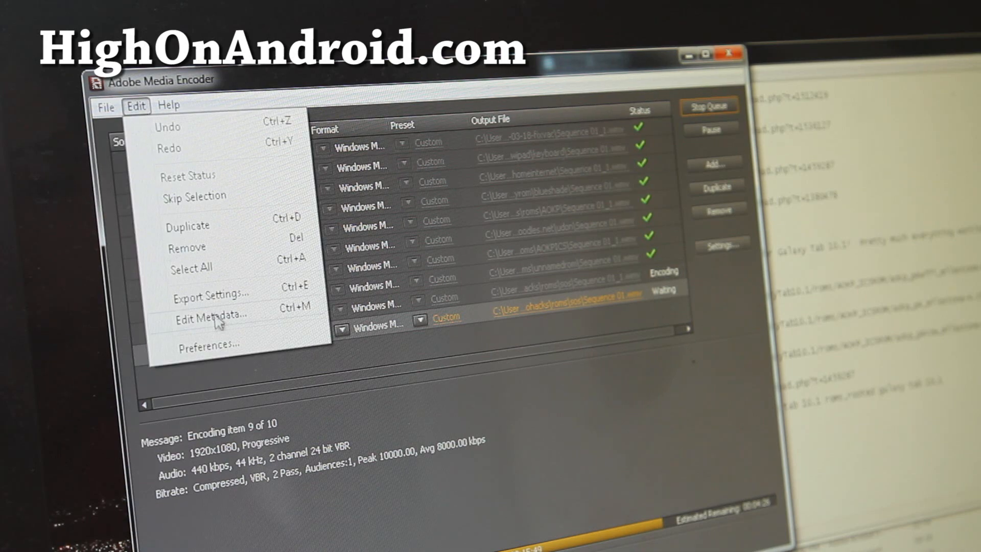
pyautogui.click(209, 346)
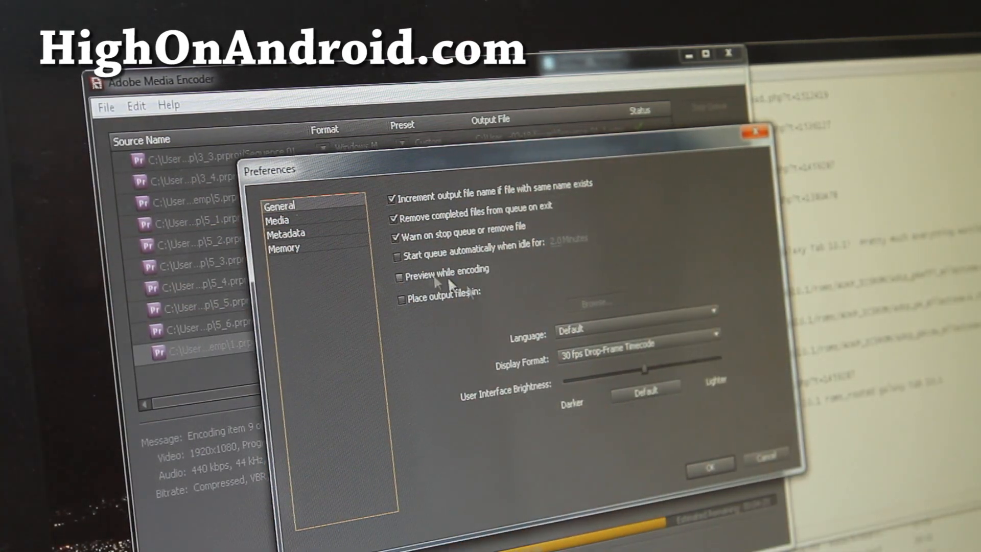
pyautogui.click(283, 248)
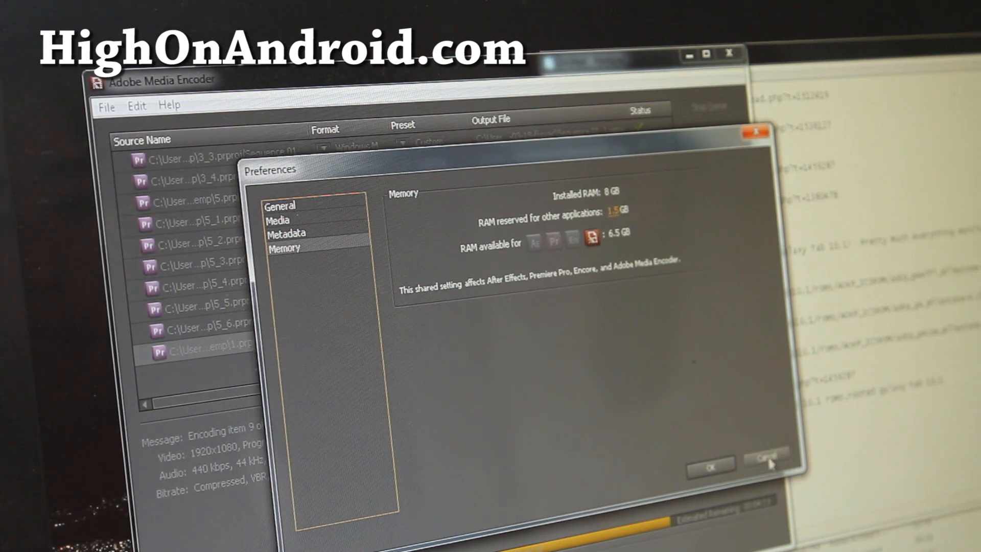
pyautogui.click(765, 467)
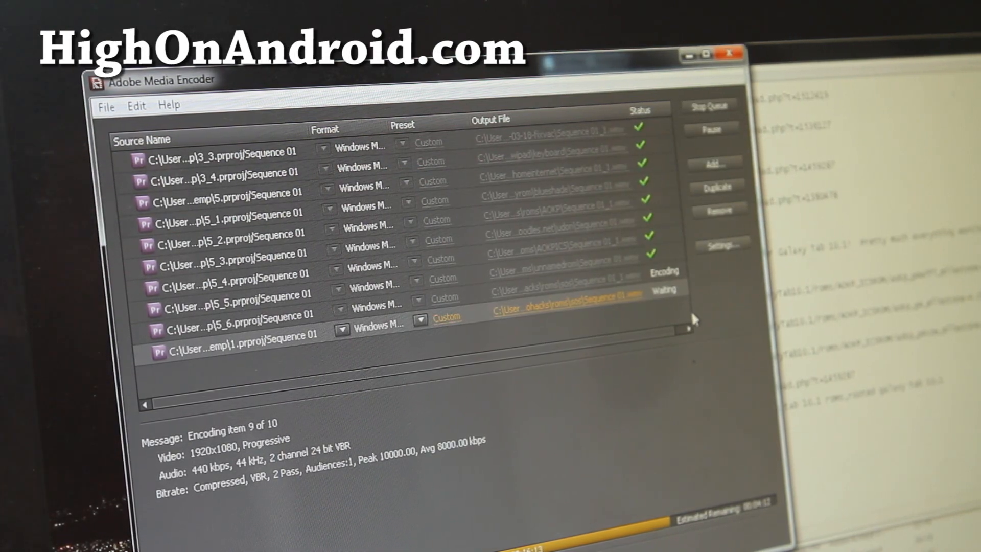